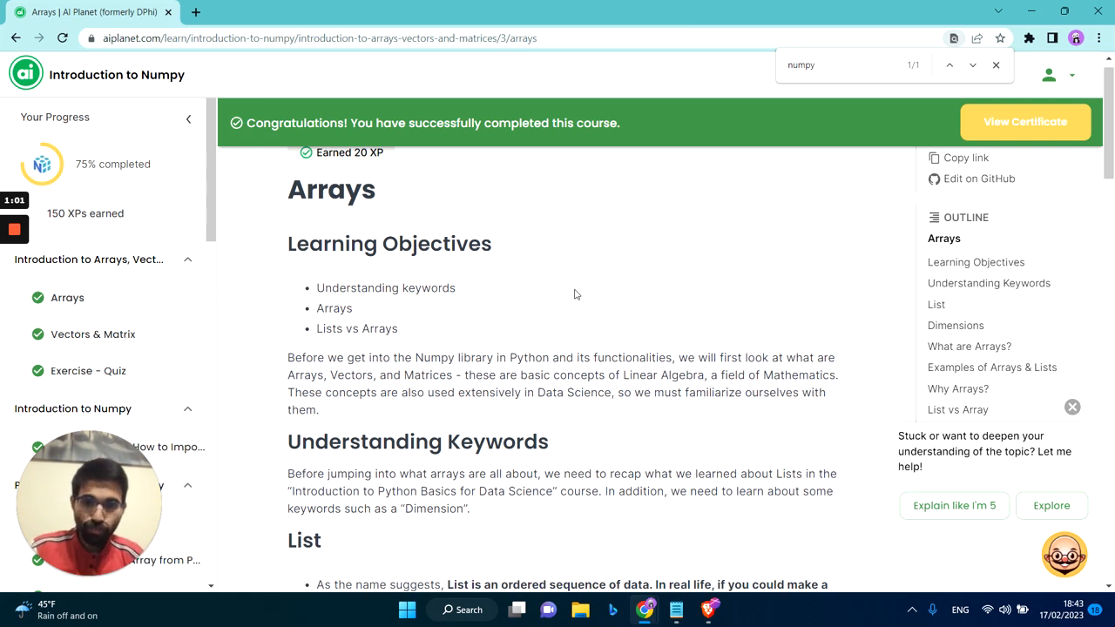
mouse_move(124, 154)
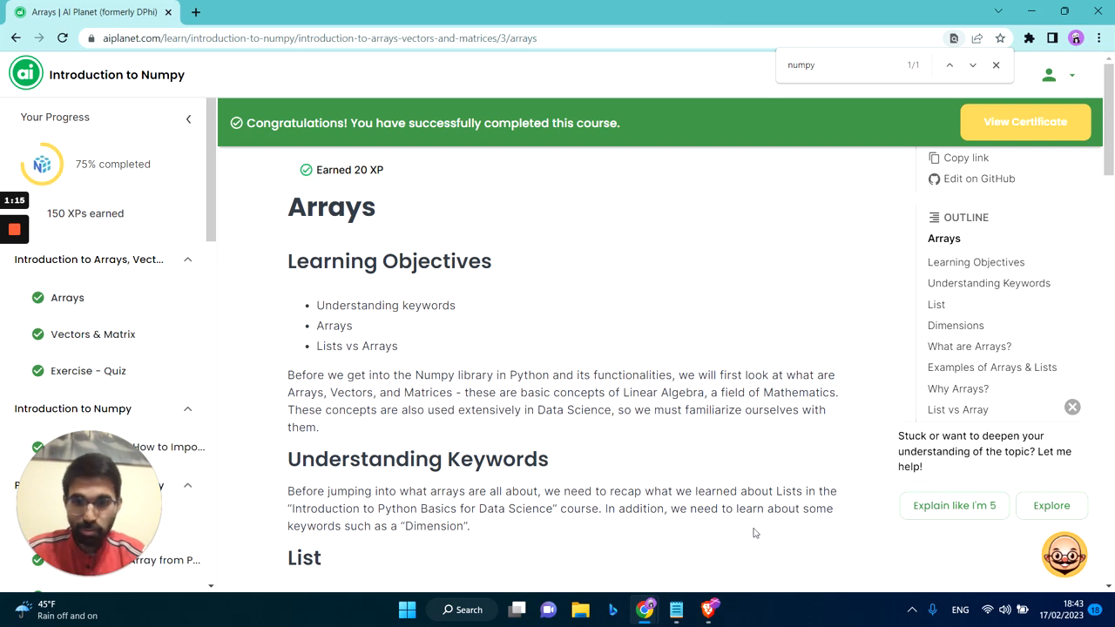
mouse_move(1051, 505)
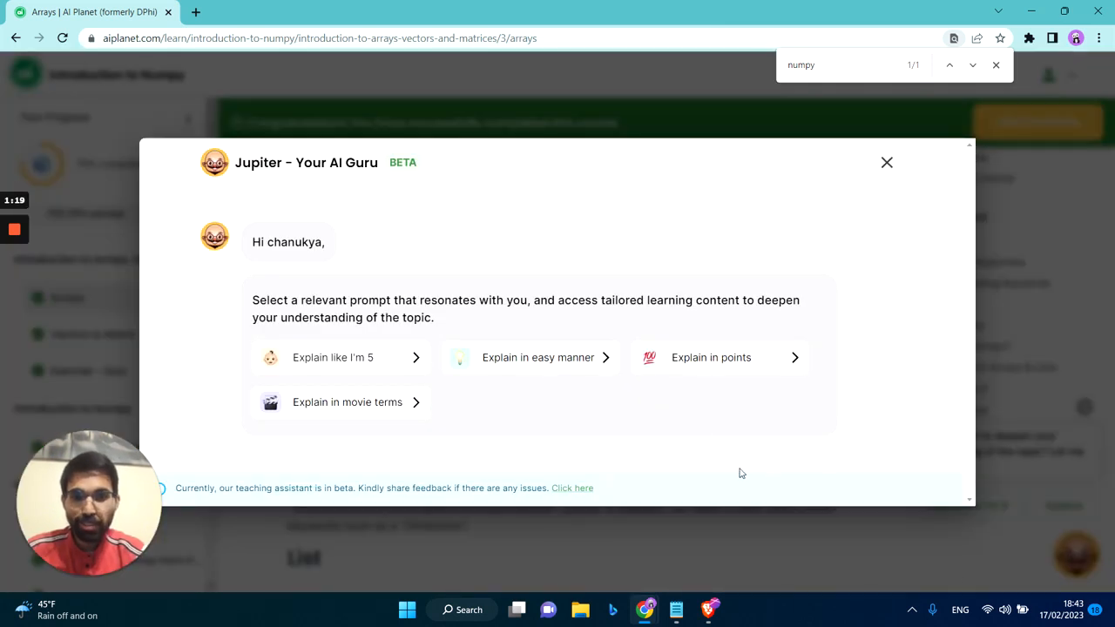
Step: Have the Jupiter AI Guru explain arrays as a movie plot, then for a five-year-old
click(346, 400)
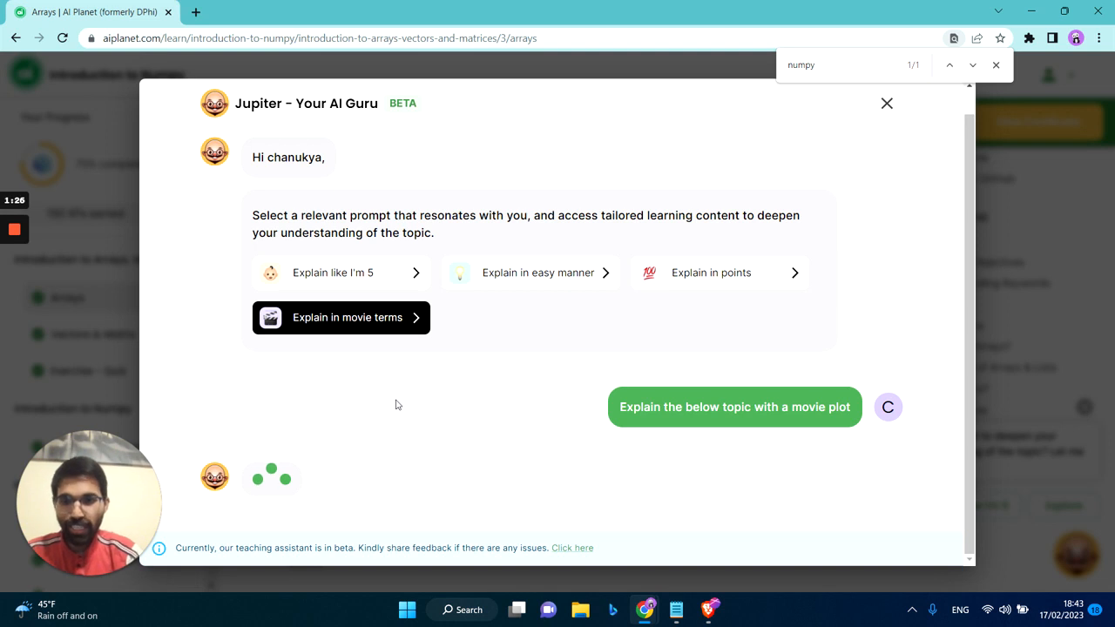
mouse_move(317, 359)
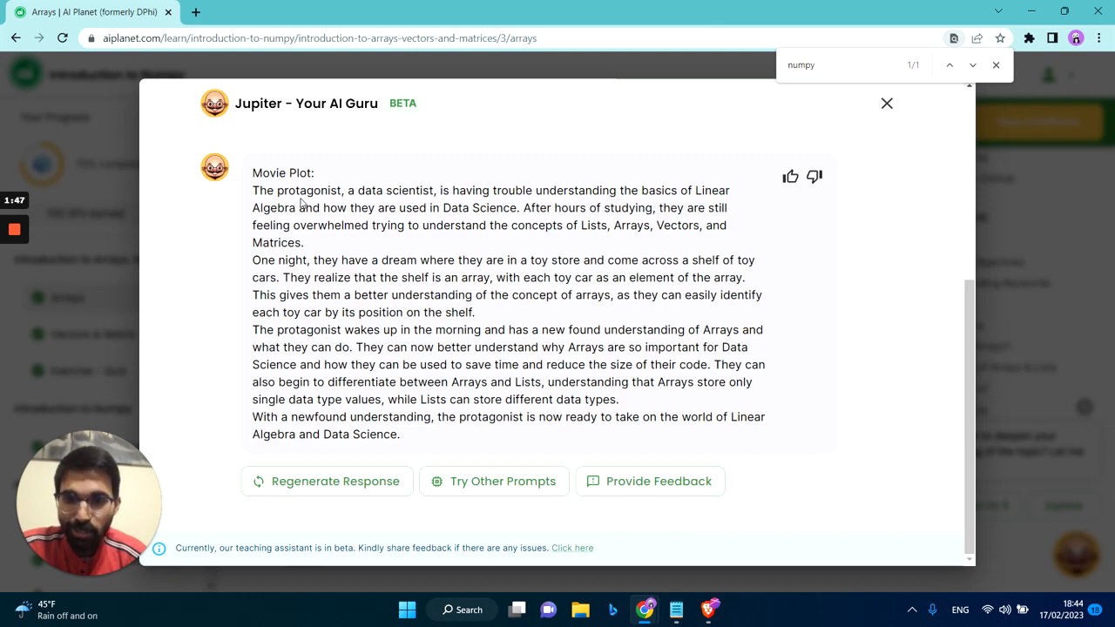
mouse_move(397, 178)
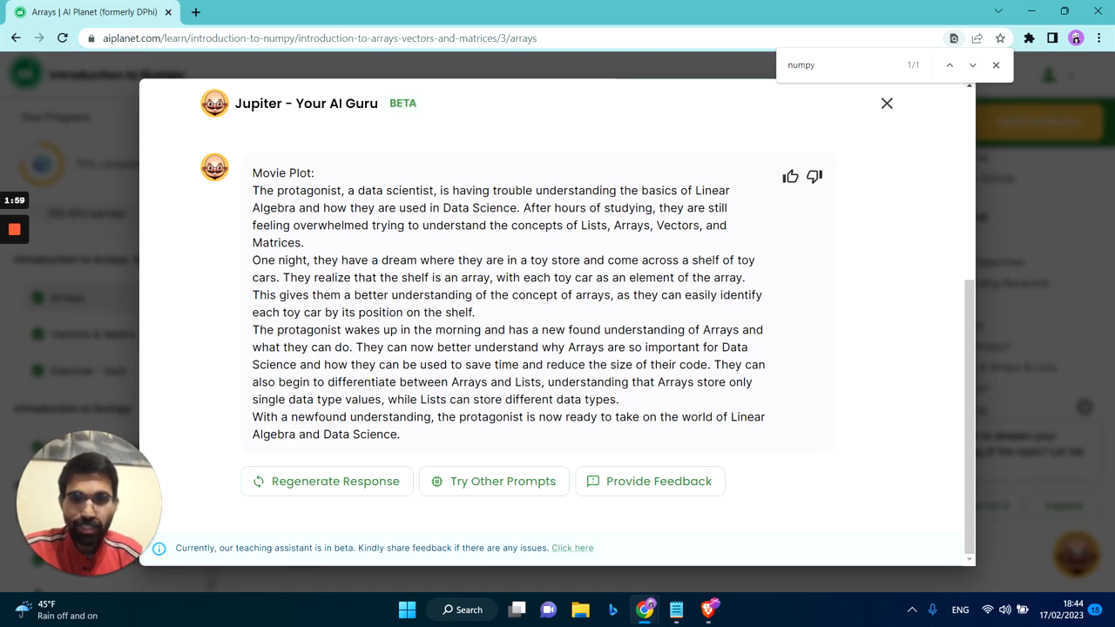
mouse_move(489, 464)
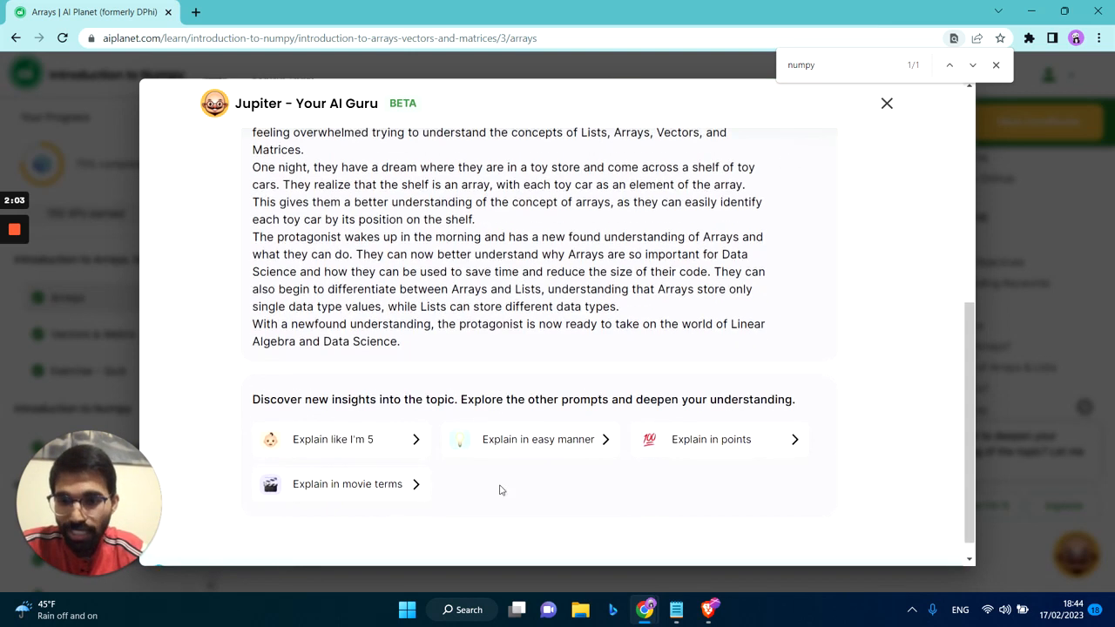
click(333, 438)
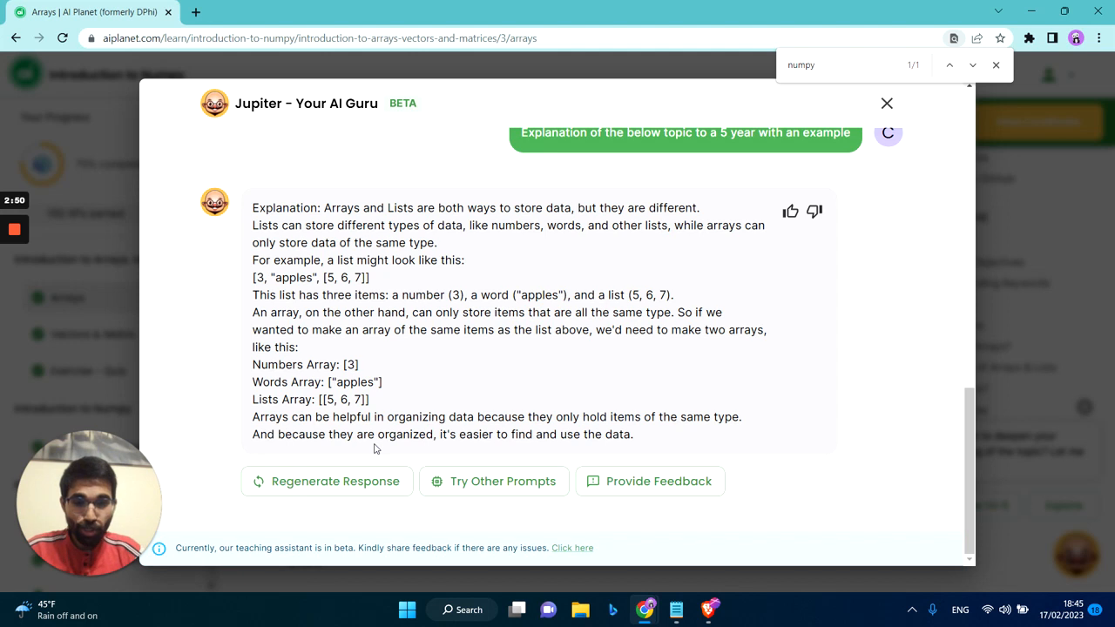
mouse_move(162, 488)
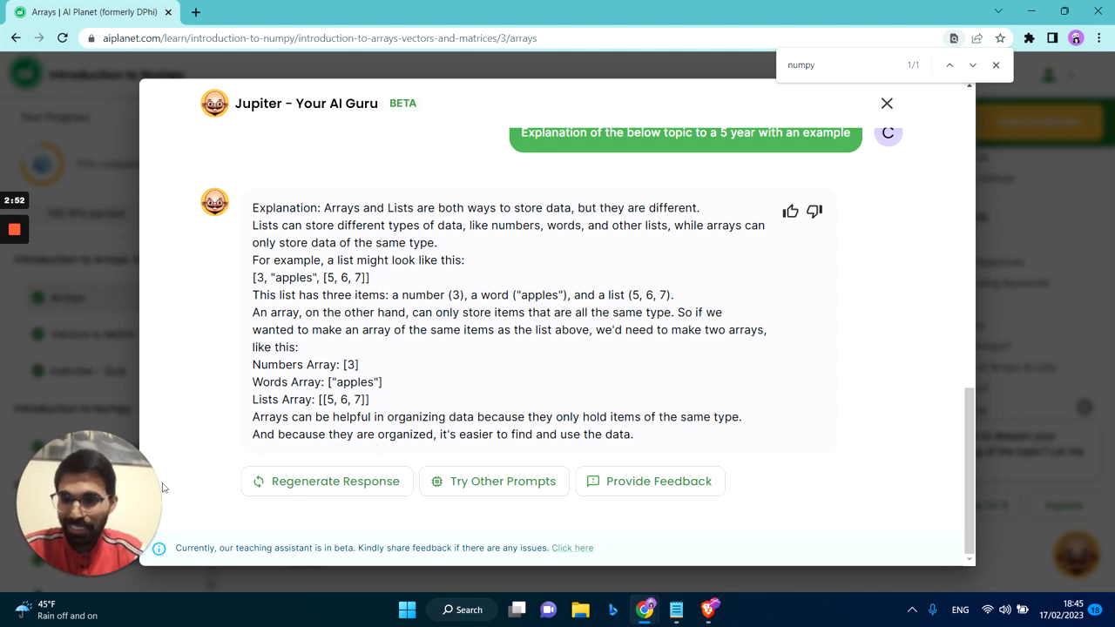